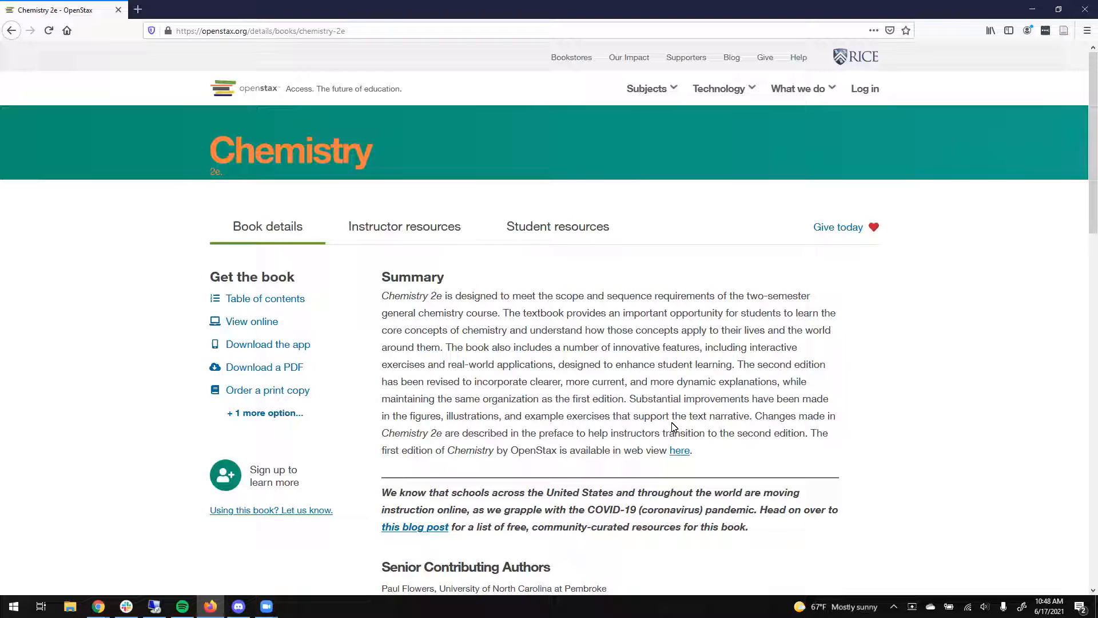
pyautogui.moveTo(648, 372)
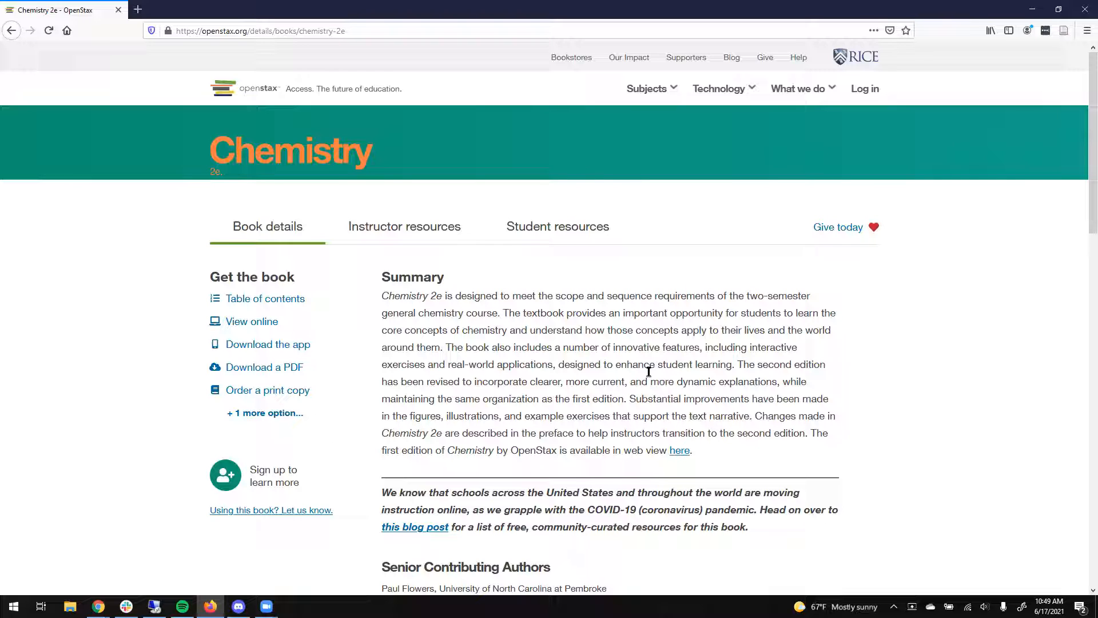
pyautogui.moveTo(531, 333)
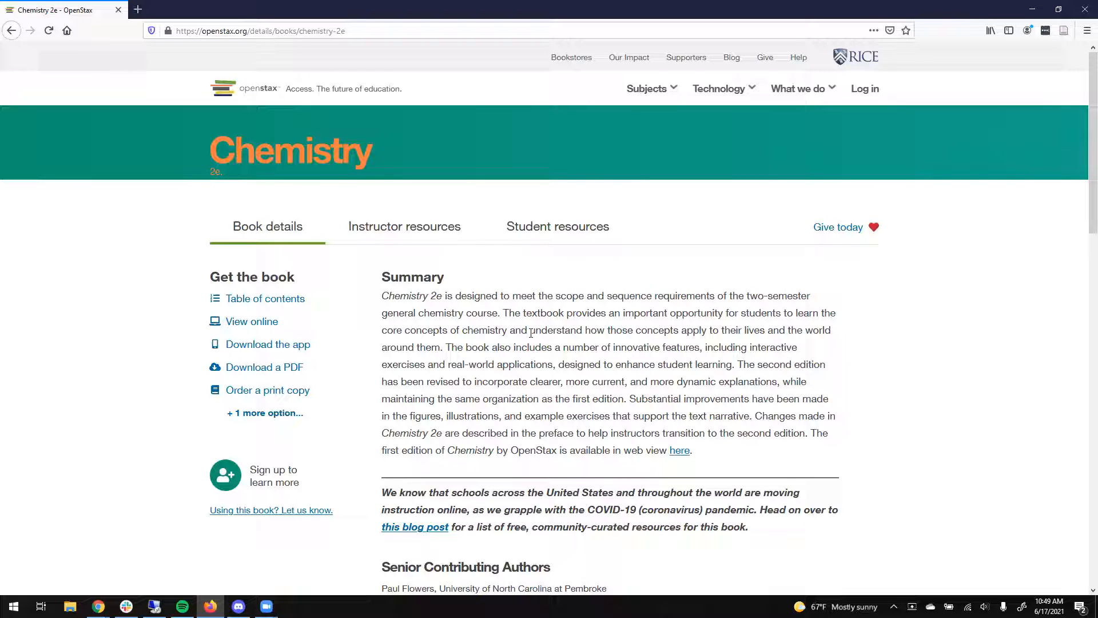
pyautogui.moveTo(265, 298)
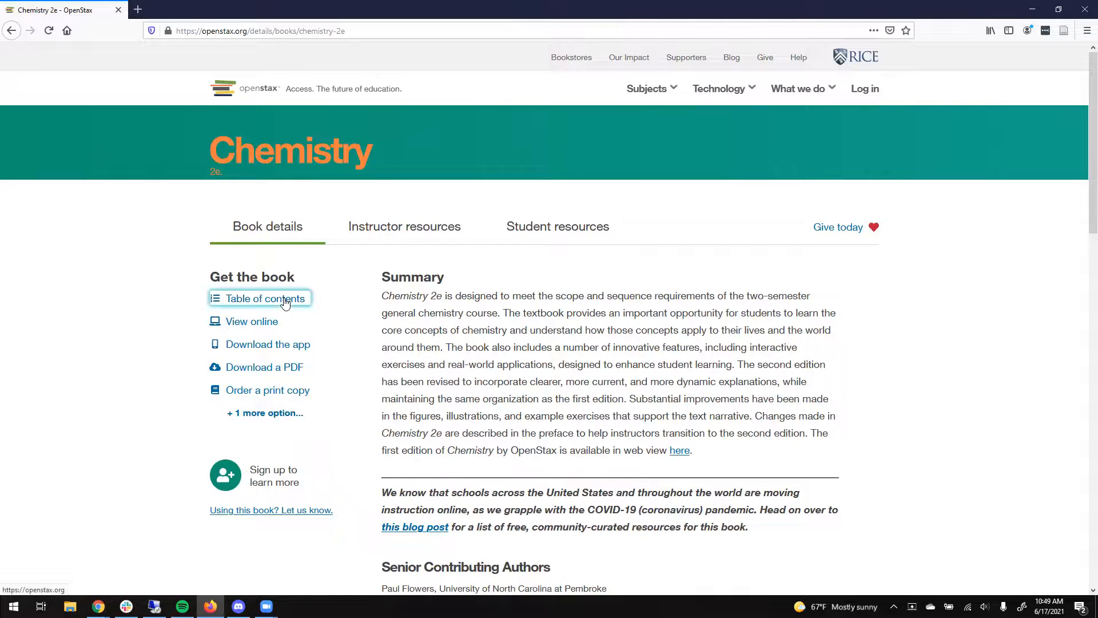
# Open the Chemistry 2e table of contents panel beside the book details
pyautogui.click(265, 298)
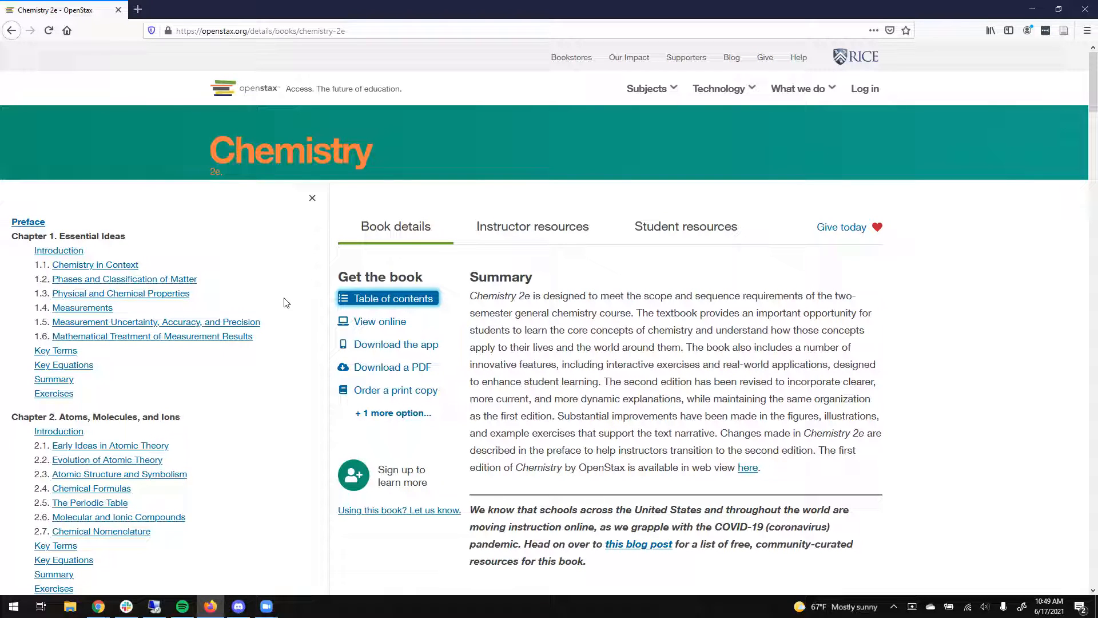
pyautogui.moveTo(127, 303)
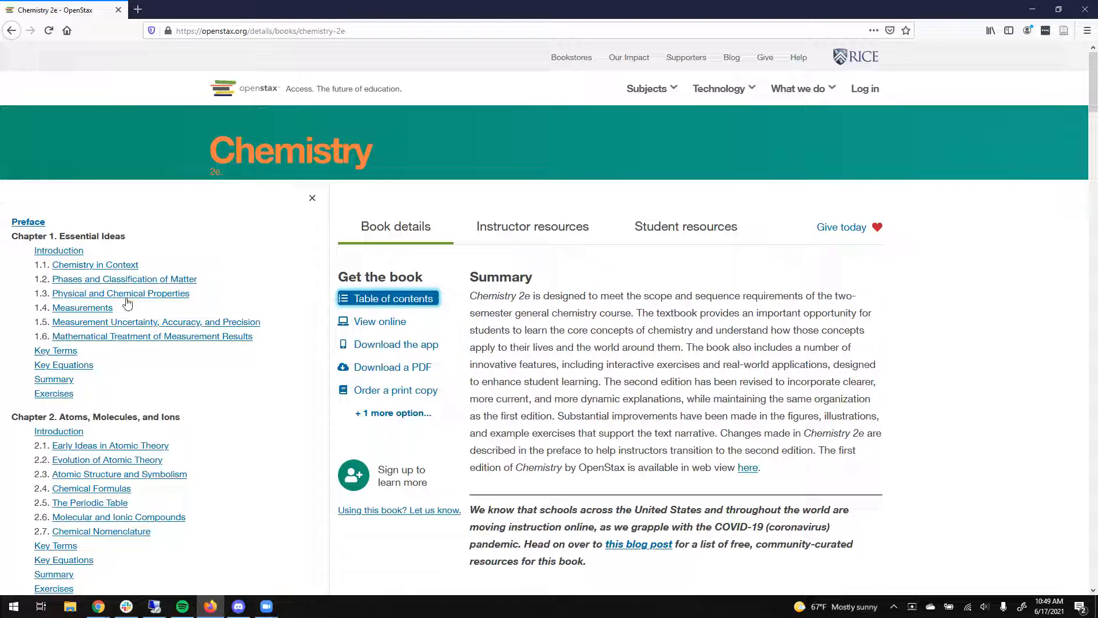
# Open section 1.3 Physical and Chemical Properties from the table of contents
pyautogui.click(121, 293)
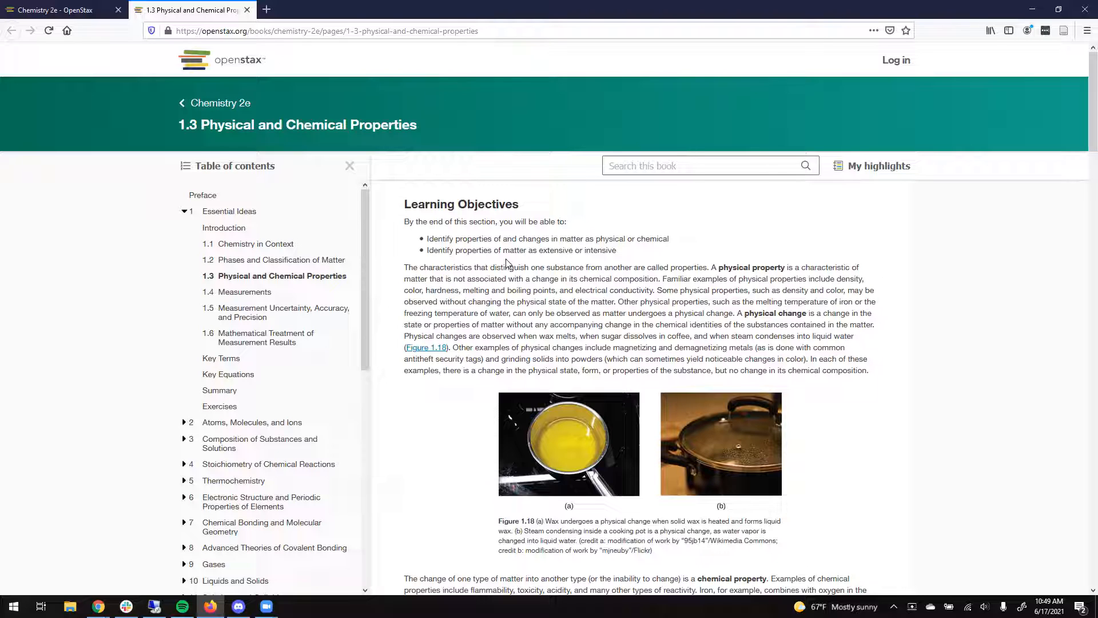
pyautogui.moveTo(432, 358)
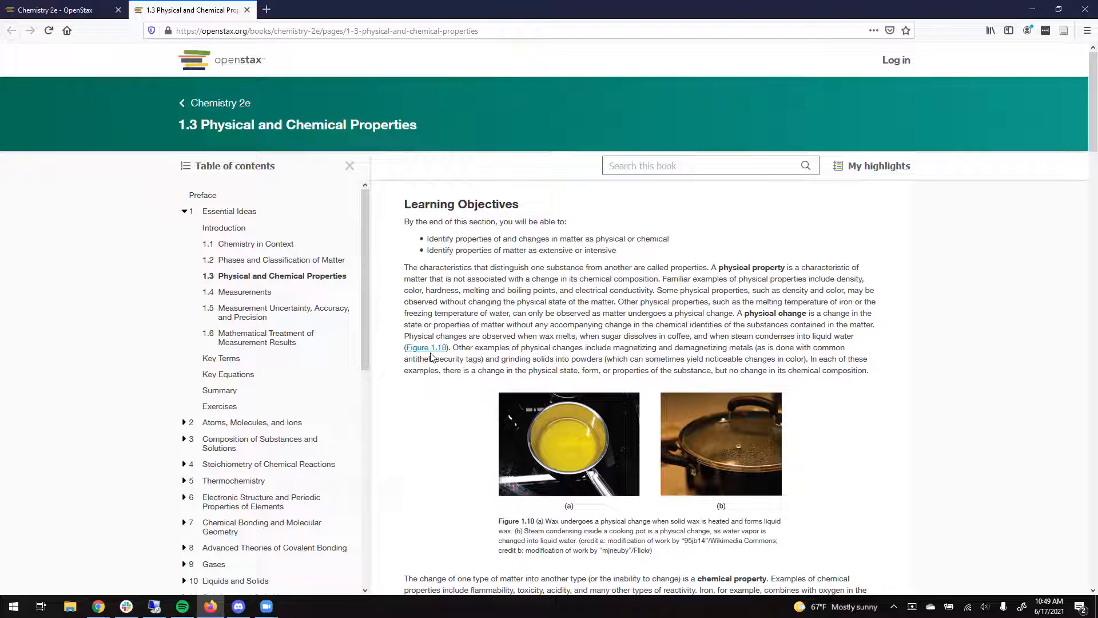
pyautogui.moveTo(436, 347)
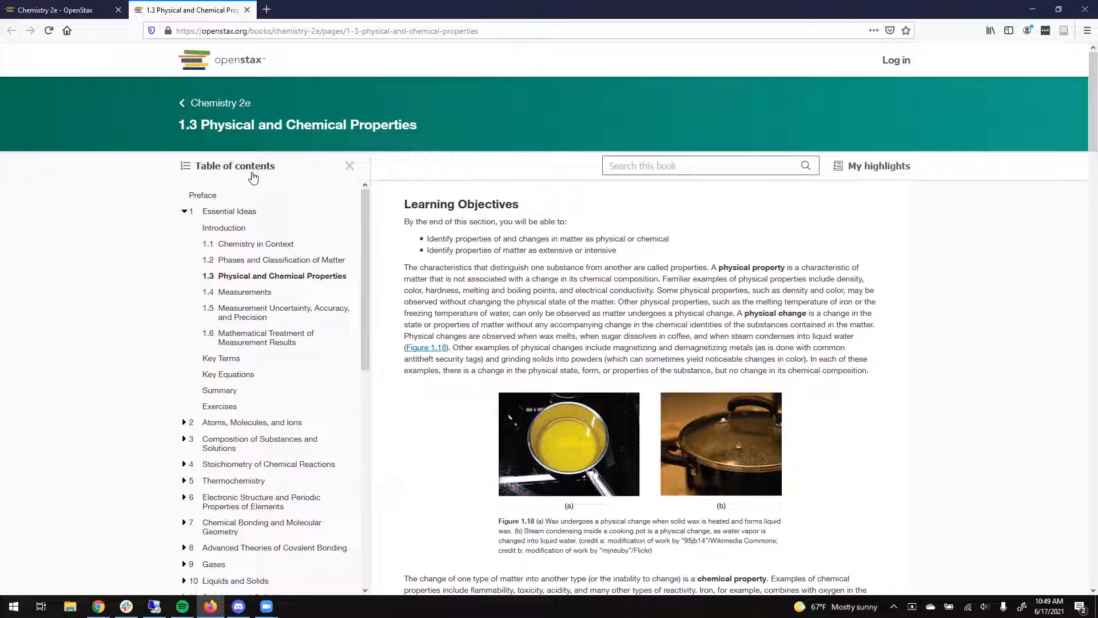
pyautogui.moveTo(256, 244)
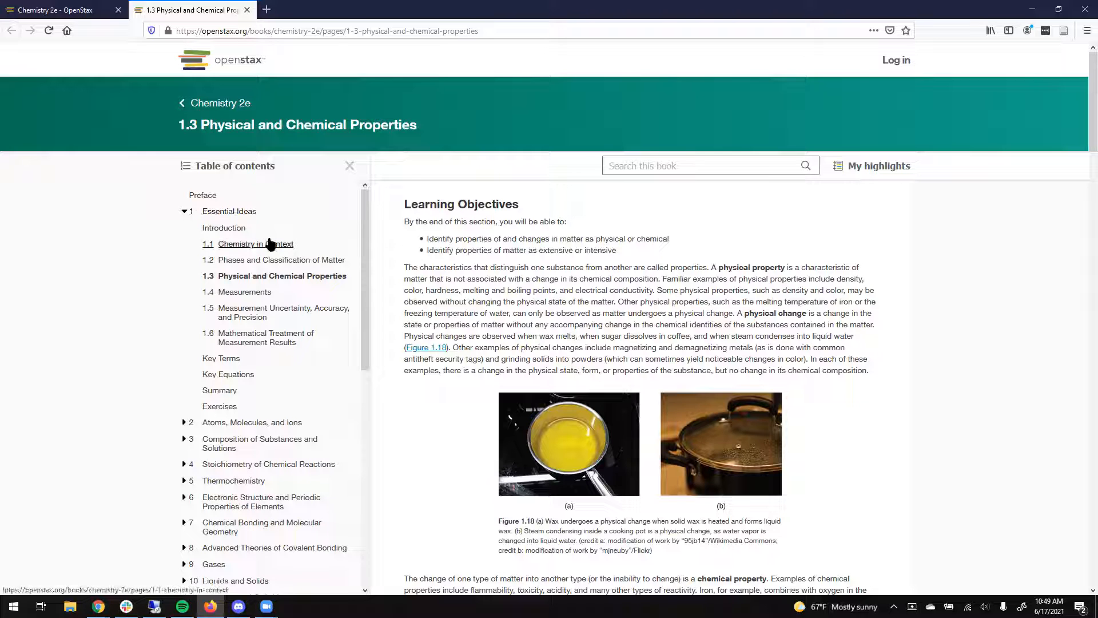
# Scroll the table of contents down to appendices A–M and the Answer Key
pyautogui.scroll(-3)
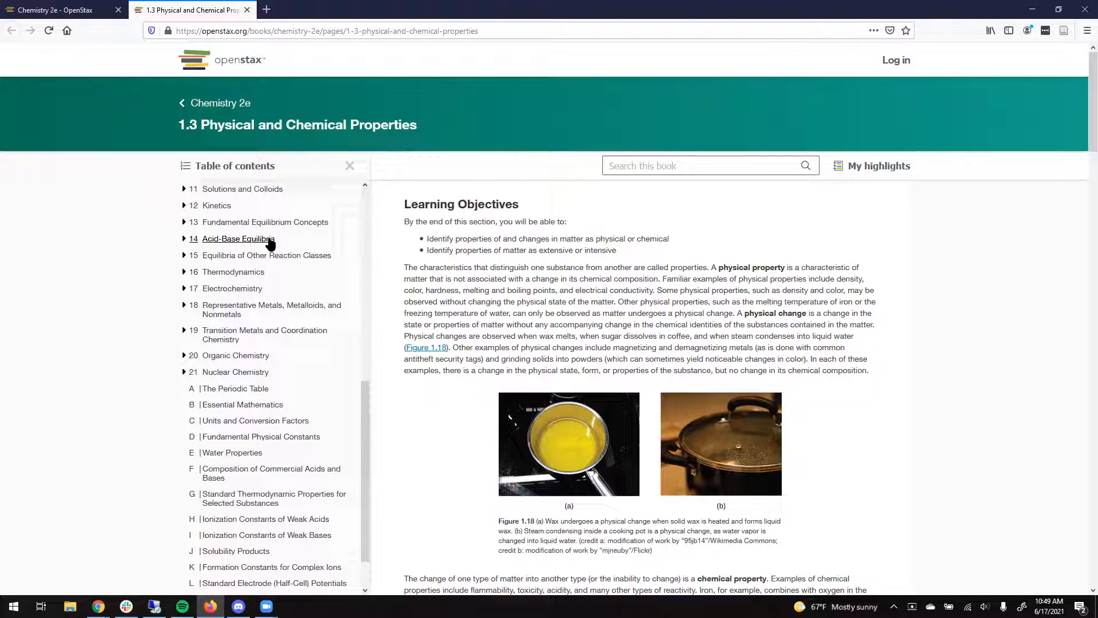
pyautogui.scroll(-3)
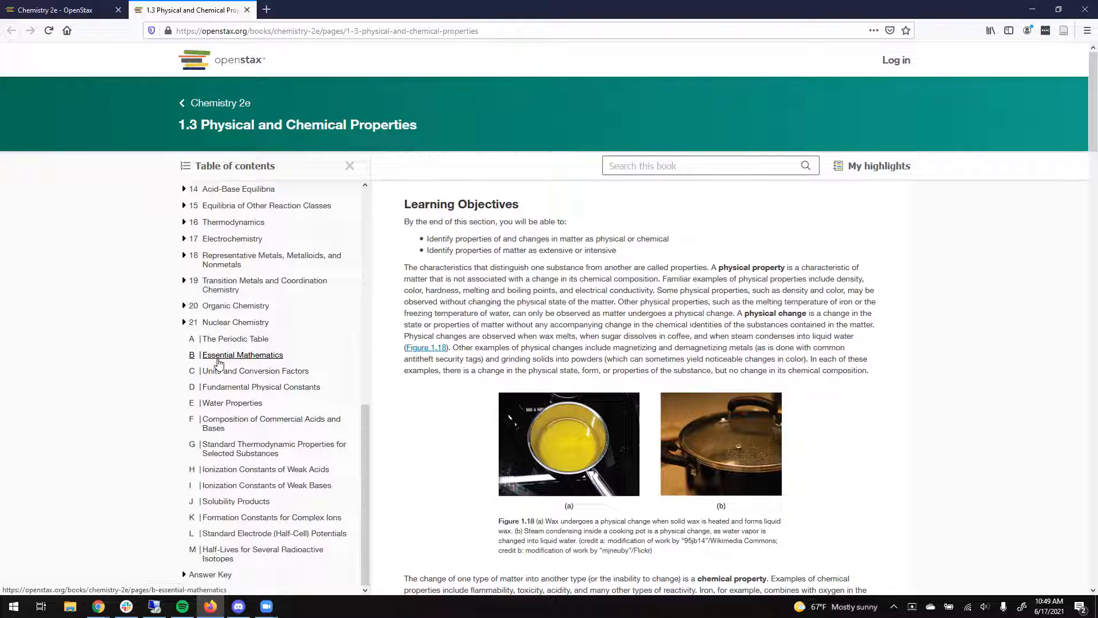
pyautogui.moveTo(219, 359)
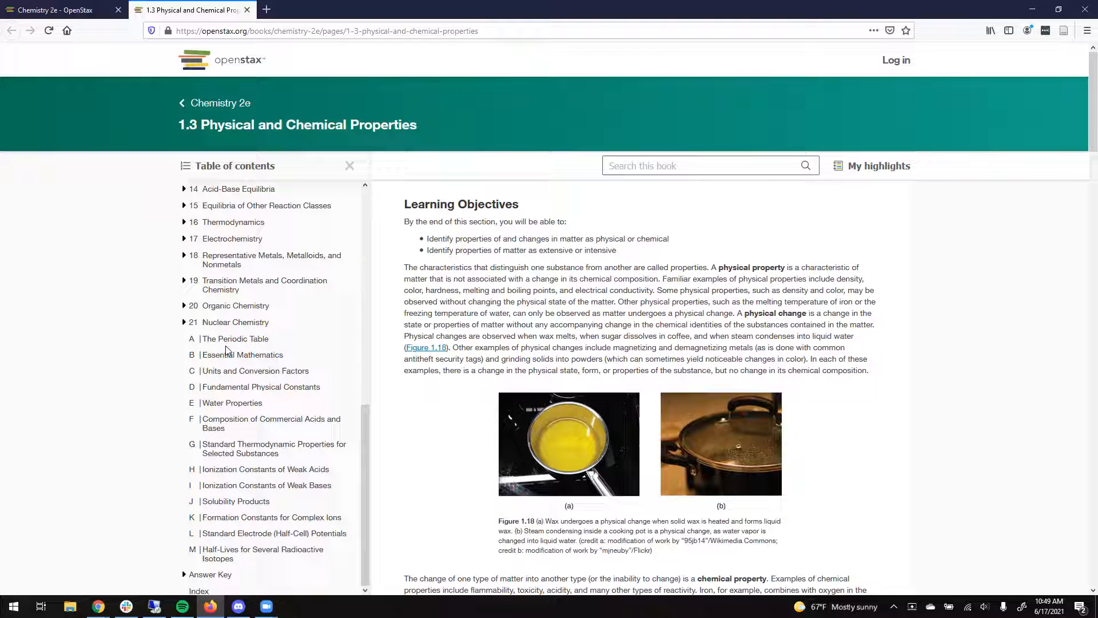
# Open Appendix A, The Periodic Table, and scroll down the periodic table
pyautogui.click(237, 338)
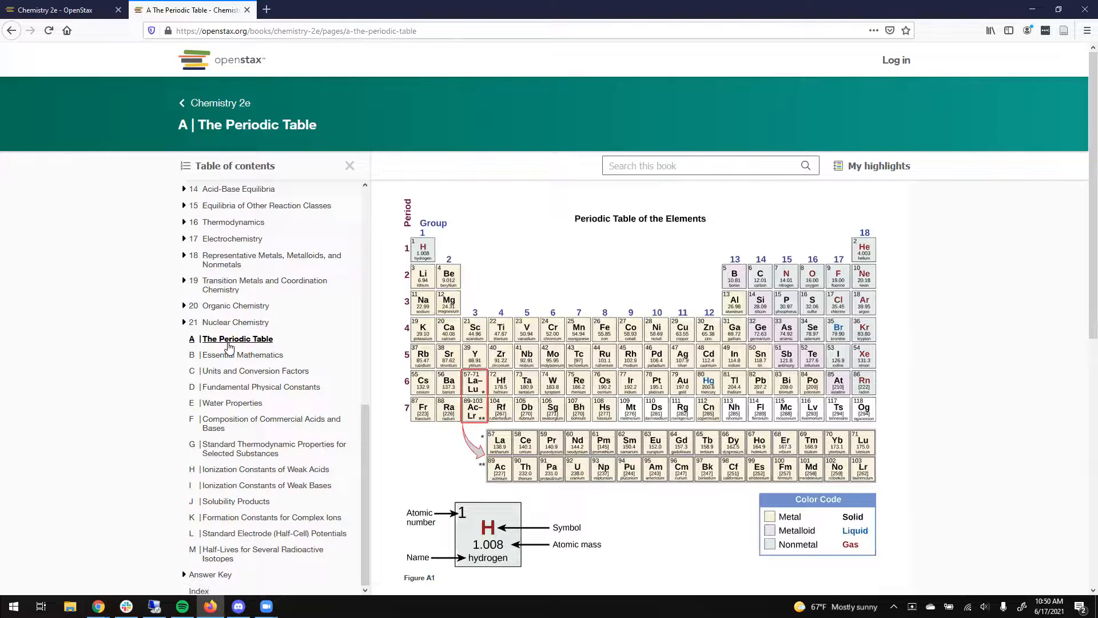
pyautogui.scroll(-3)
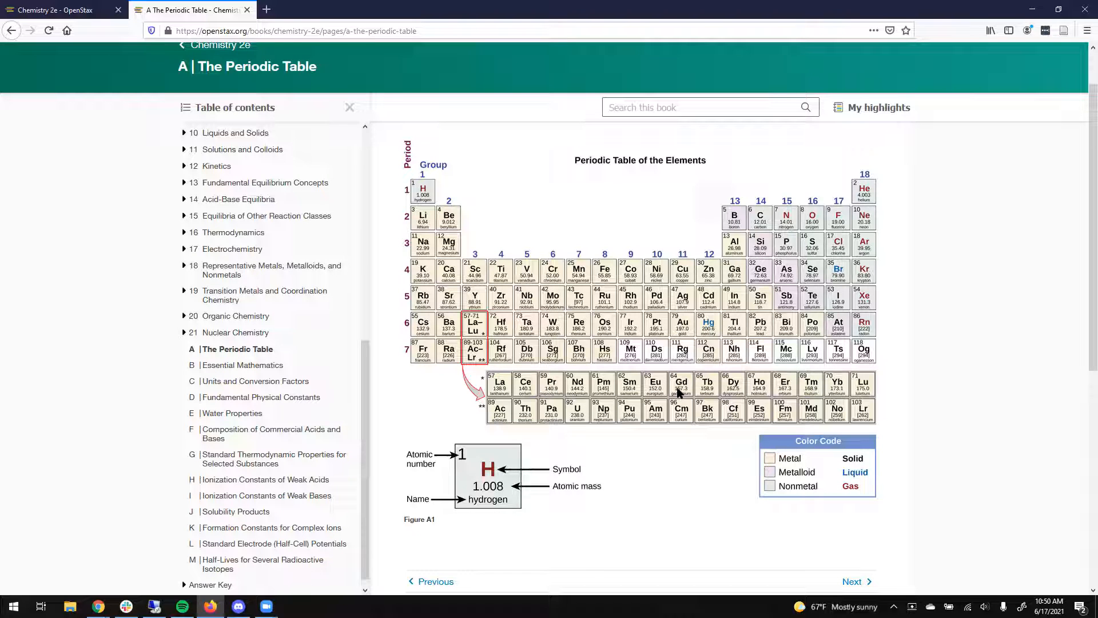
pyautogui.moveTo(508, 338)
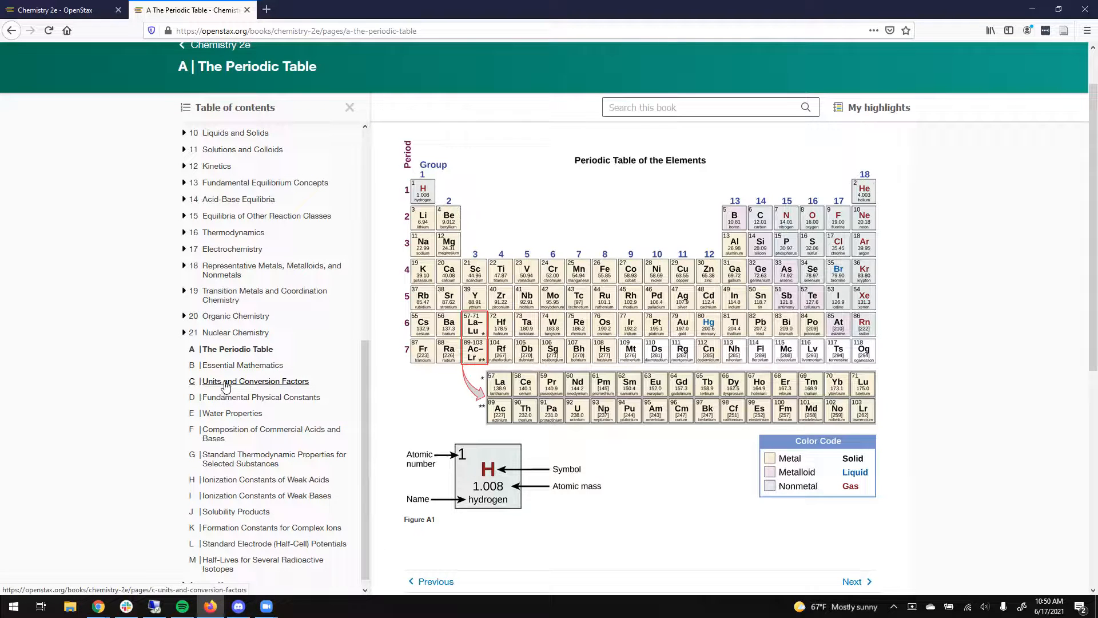
# Open Appendix C, Units and Conversion Factors, showing length and volume unit tables
pyautogui.click(255, 380)
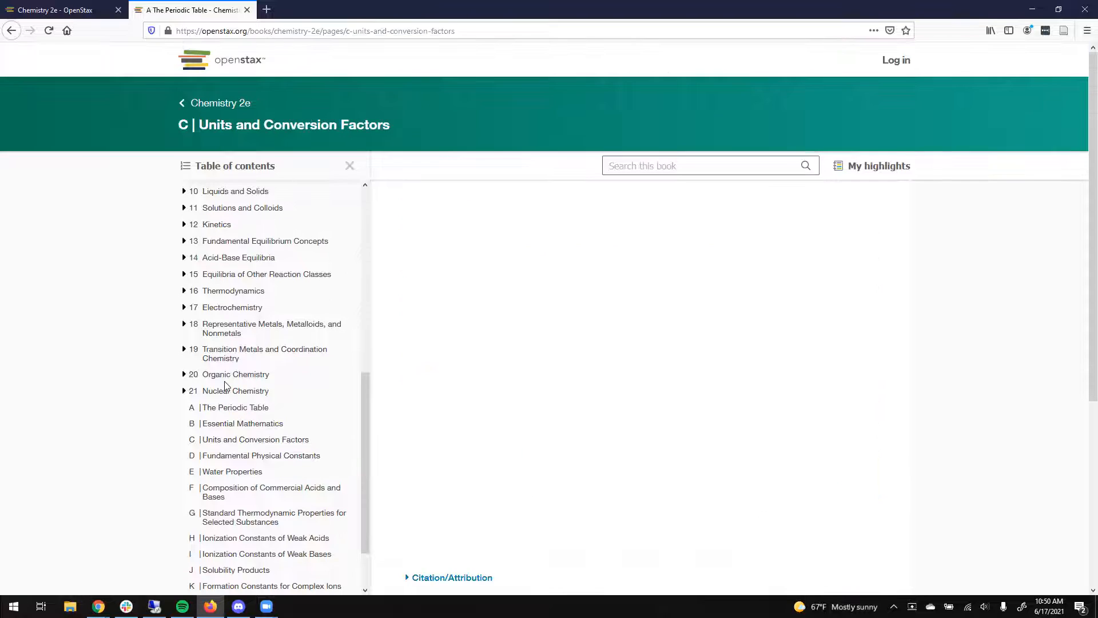
pyautogui.click(255, 439)
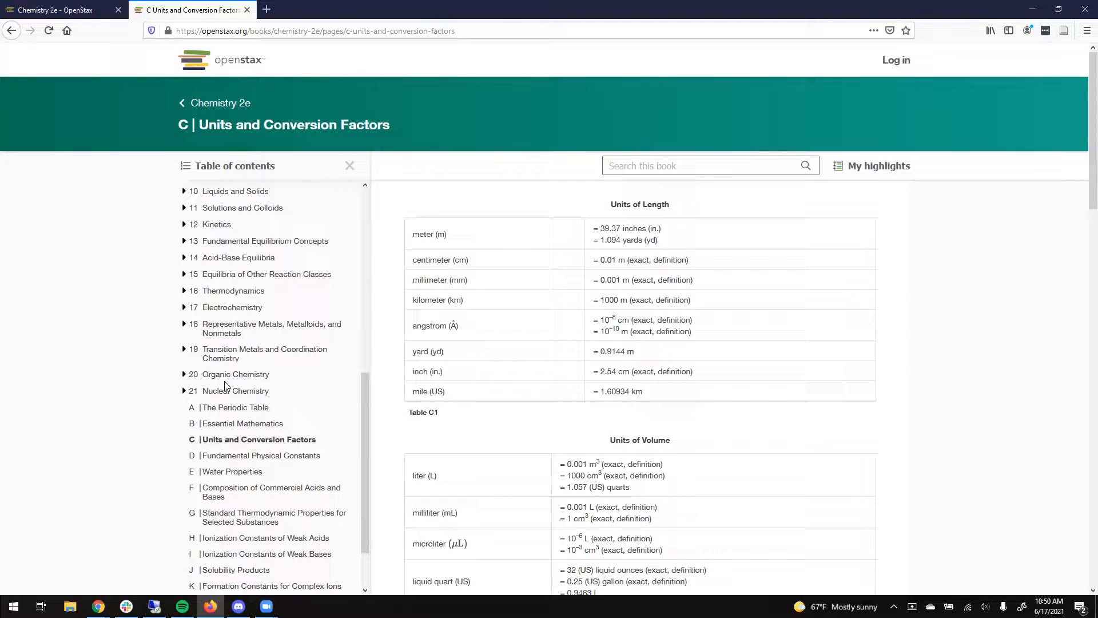
pyautogui.moveTo(550, 352)
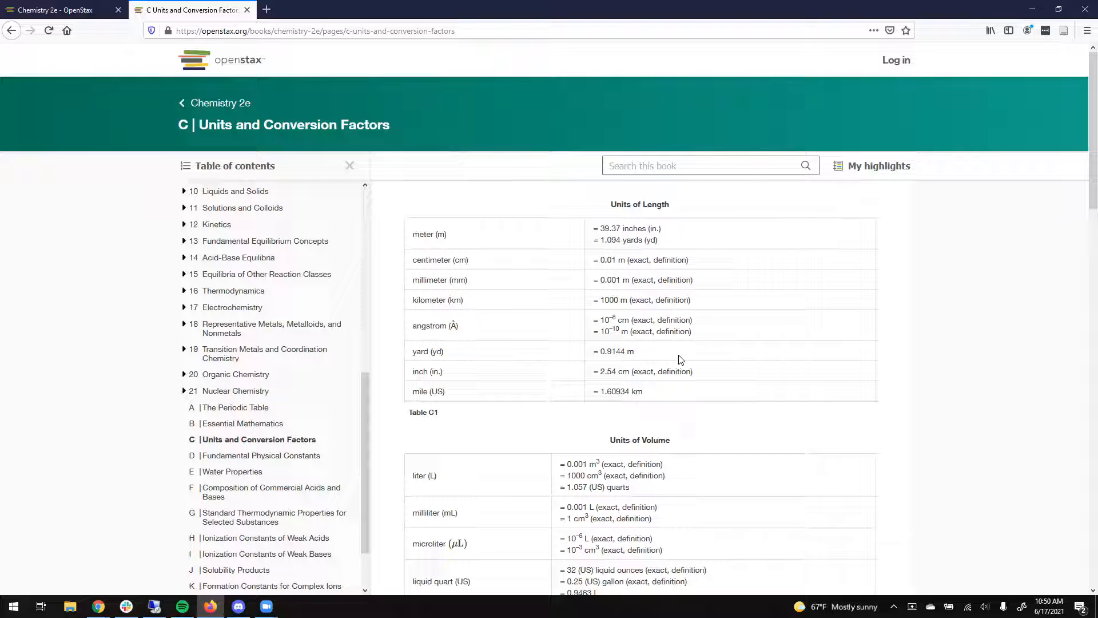
pyautogui.moveTo(671, 358)
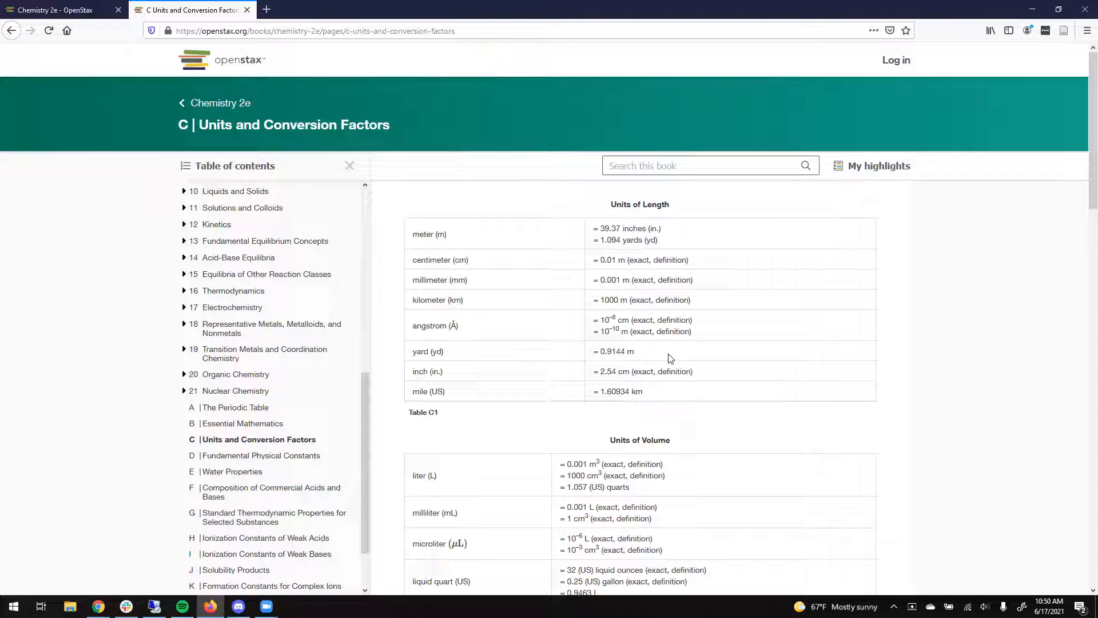
pyautogui.moveTo(656, 362)
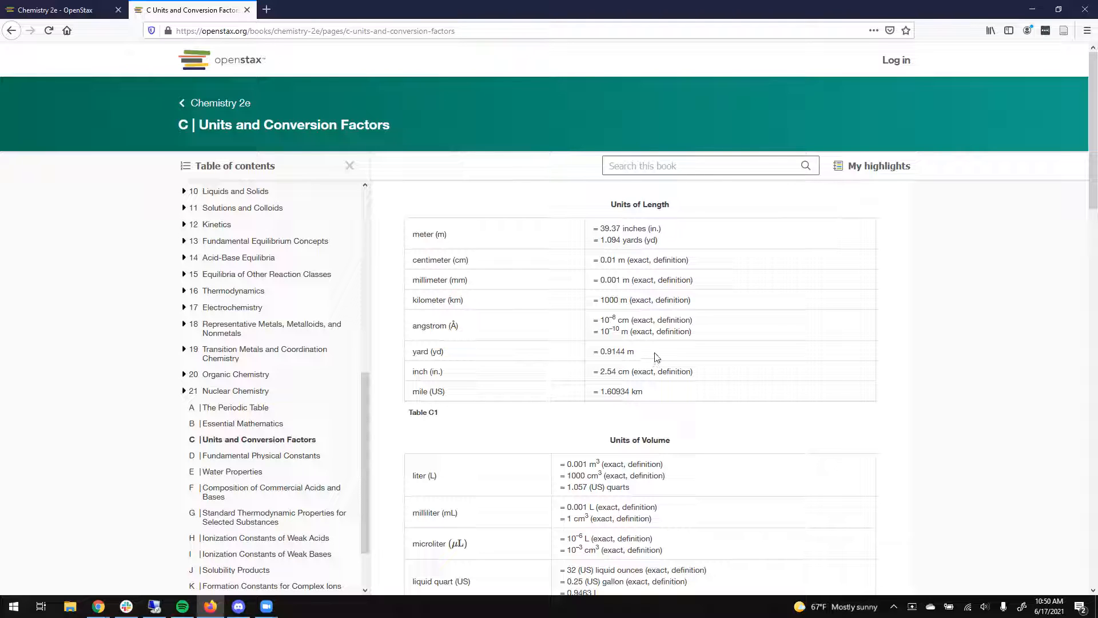
pyautogui.moveTo(297, 369)
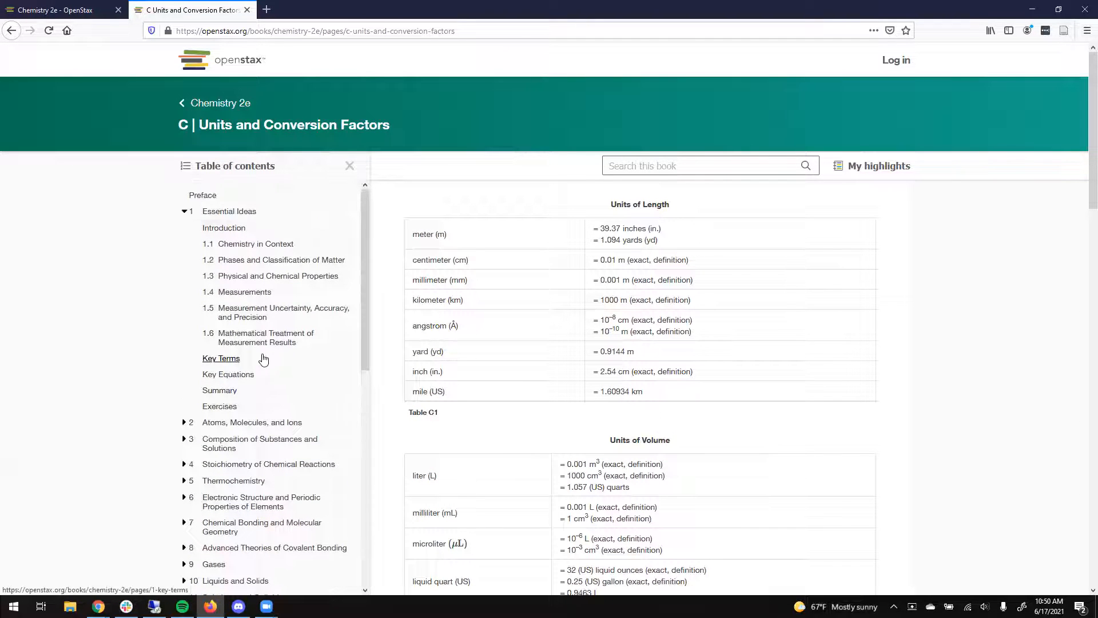
pyautogui.moveTo(219, 406)
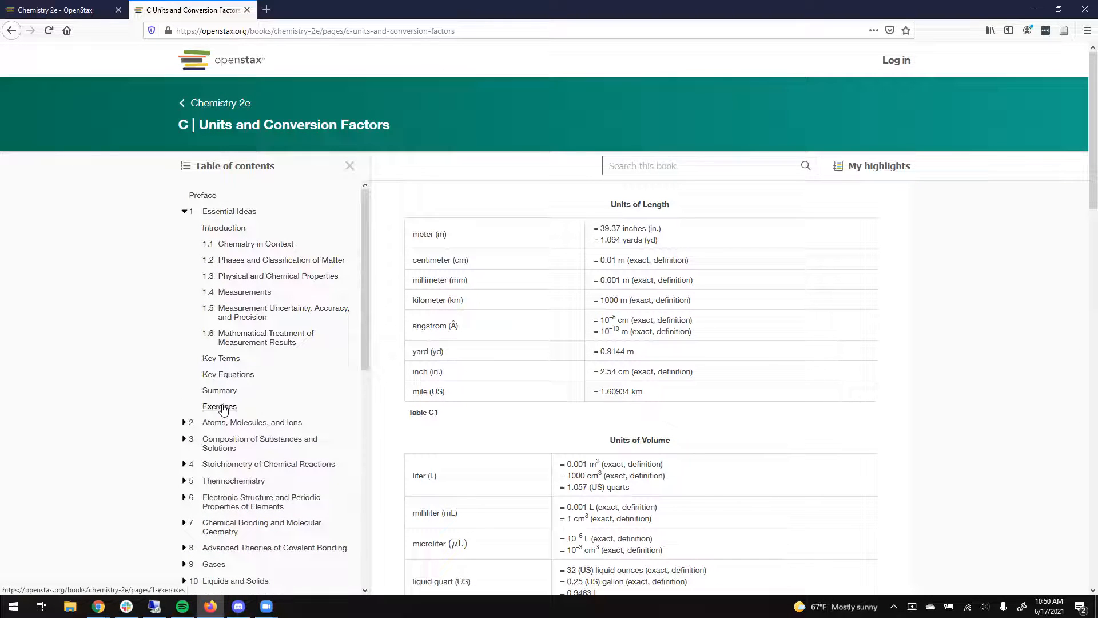
# Open the Chapter 1 Essential Ideas exercises and scroll through the questions
pyautogui.click(219, 406)
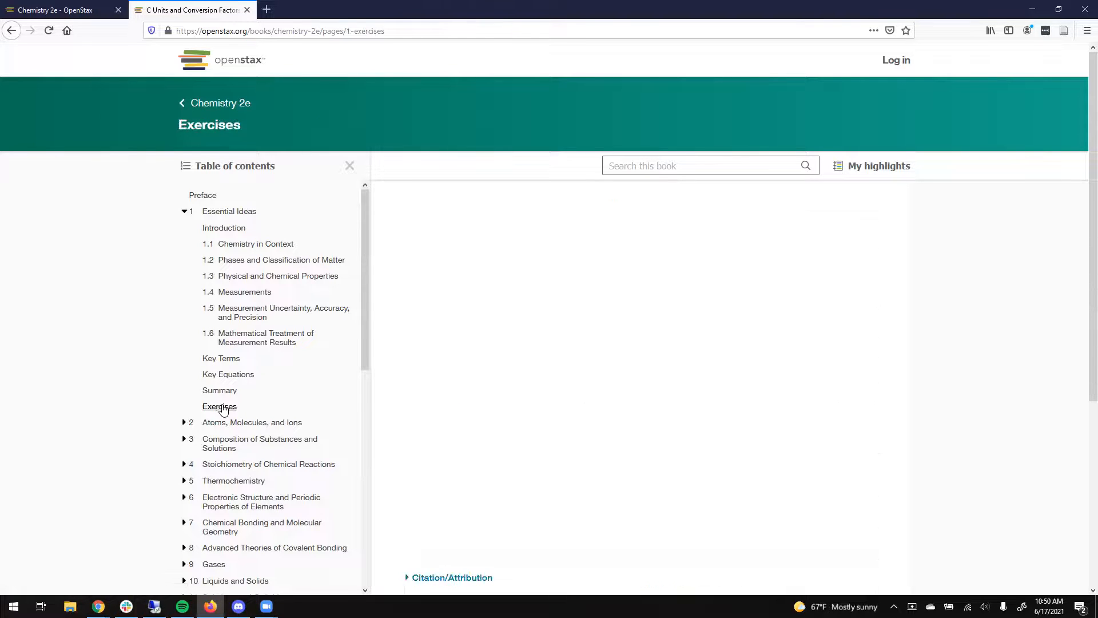
pyautogui.click(219, 406)
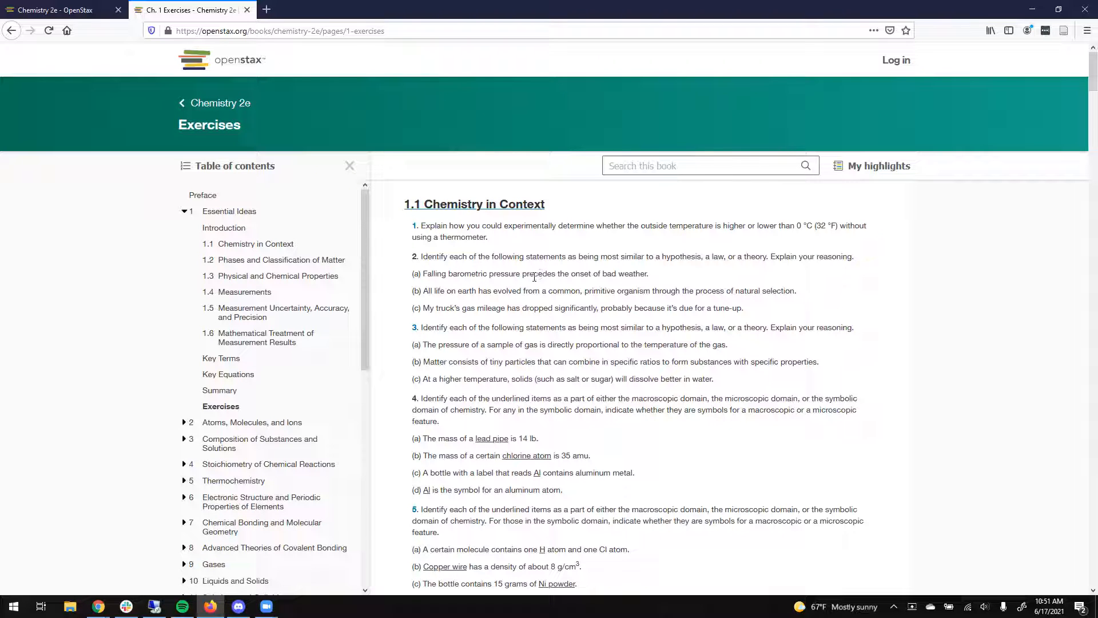
pyautogui.scroll(-3)
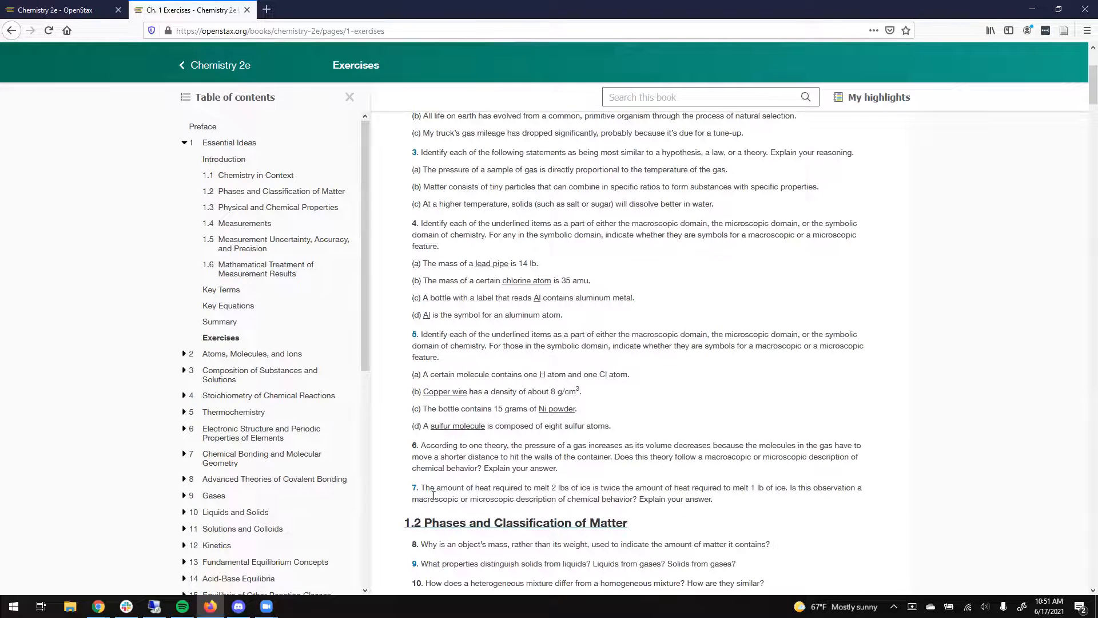
pyautogui.scroll(3)
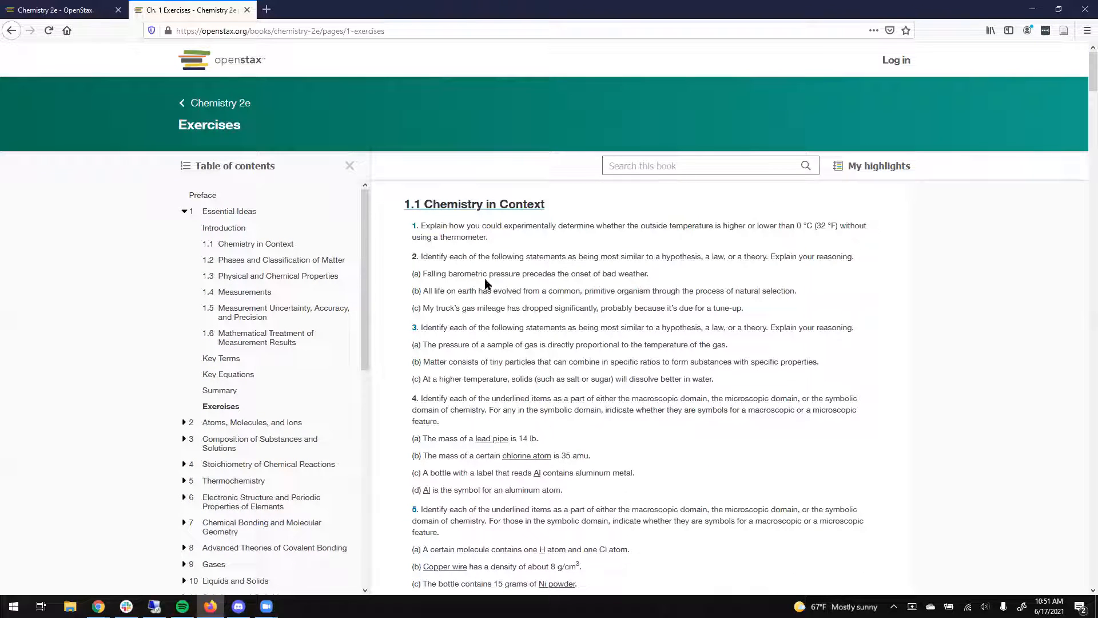
pyautogui.scroll(-3)
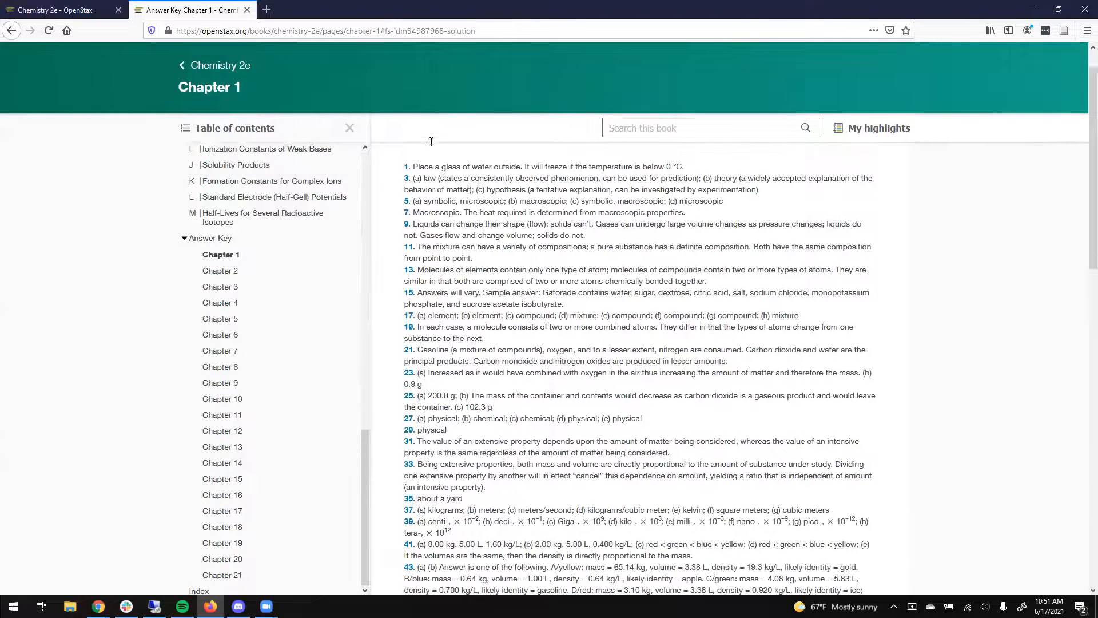
# Scroll the Chapter 1 answer key to solutions through exercise 45
pyautogui.scroll(-3)
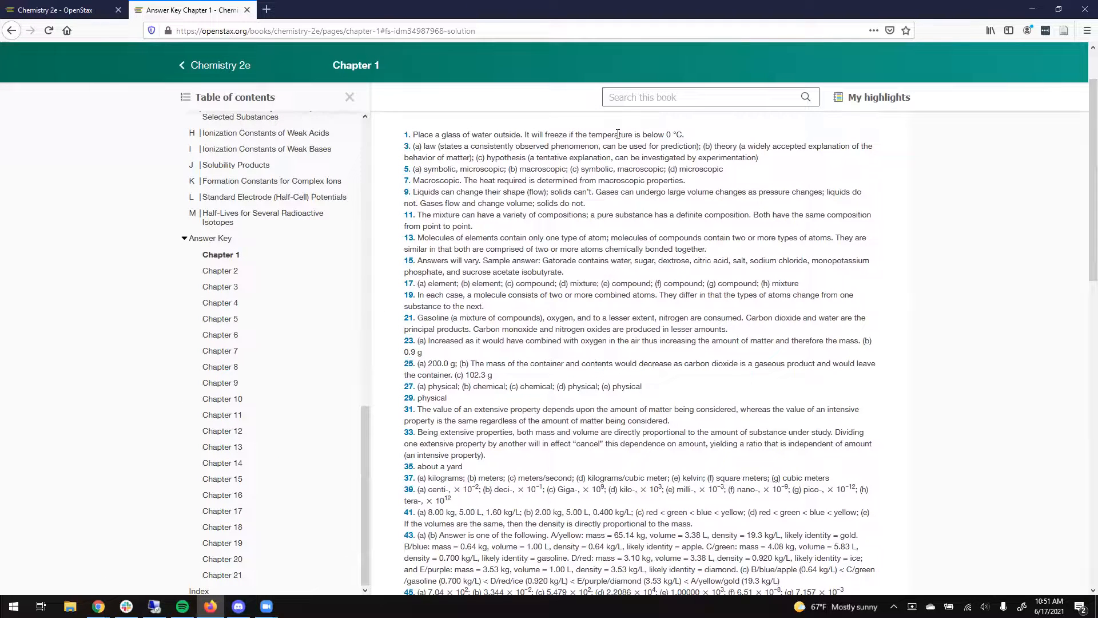